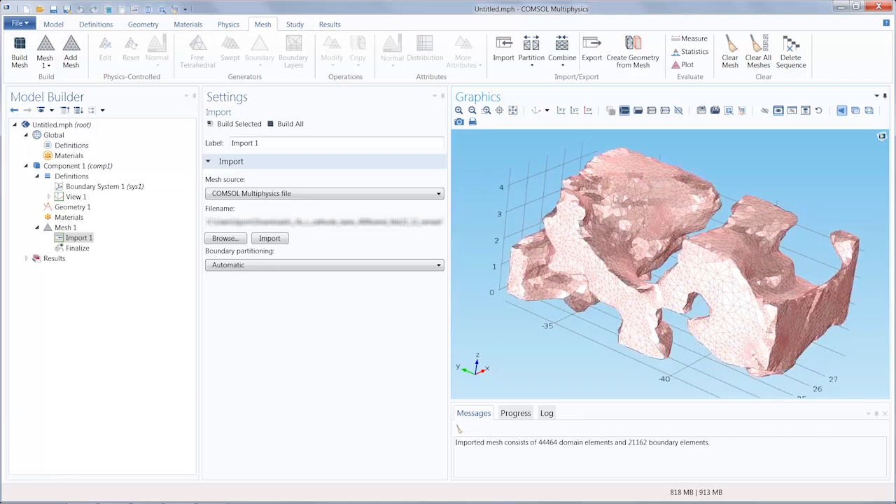
{"action": "mouse_move", "coordinate": [633, 50]}
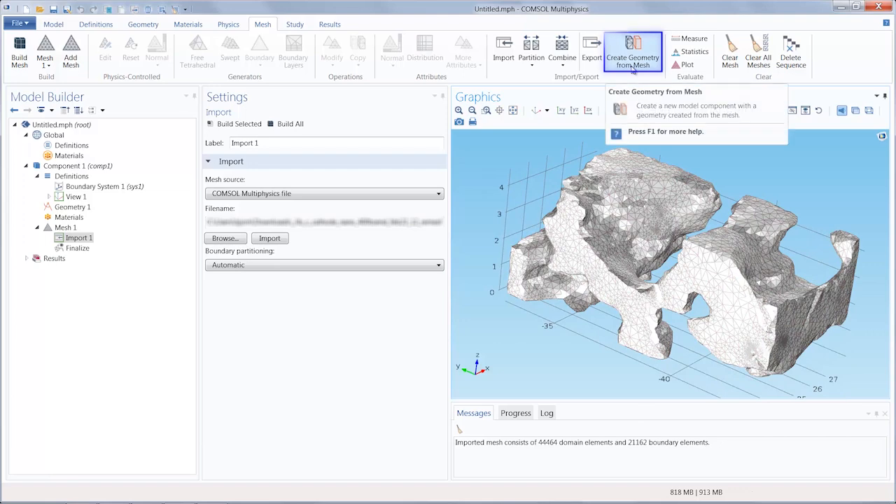
Create Geometry 2 from Mesh 1 and import the mesh into it.
{"action": "left_click", "coordinate": [633, 50]}
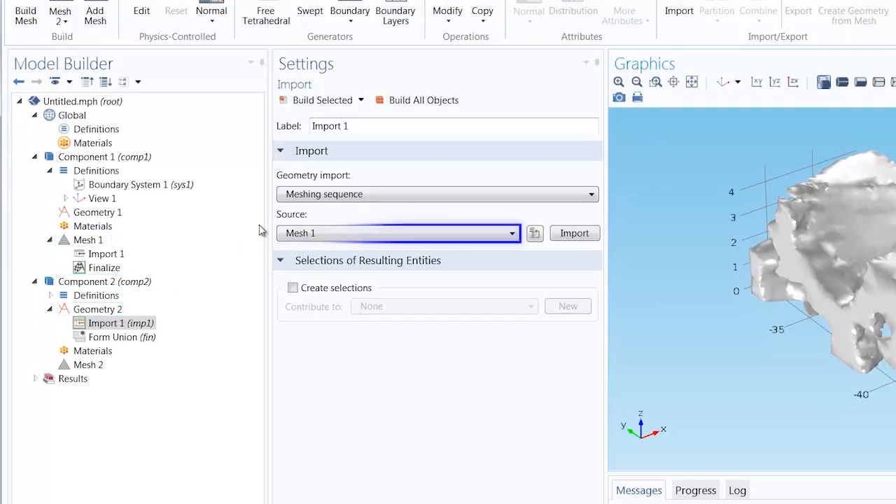
{"action": "left_click", "coordinate": [574, 233]}
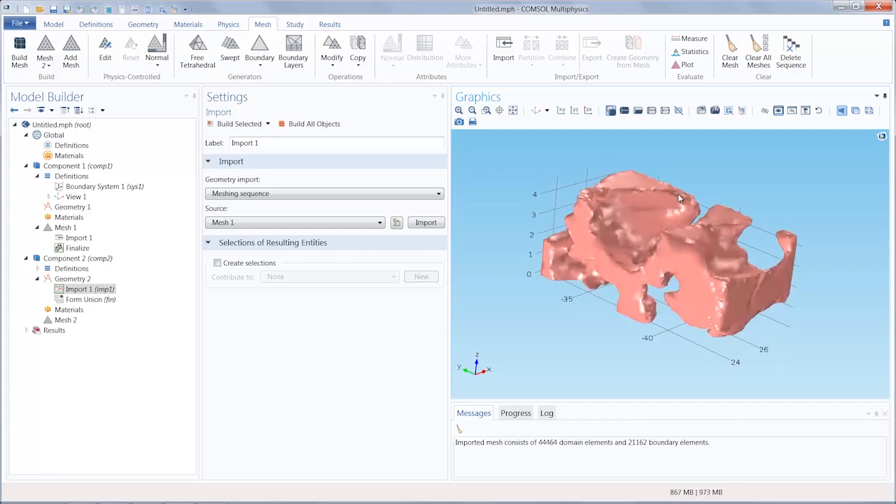
{"action": "mouse_move", "coordinate": [647, 250]}
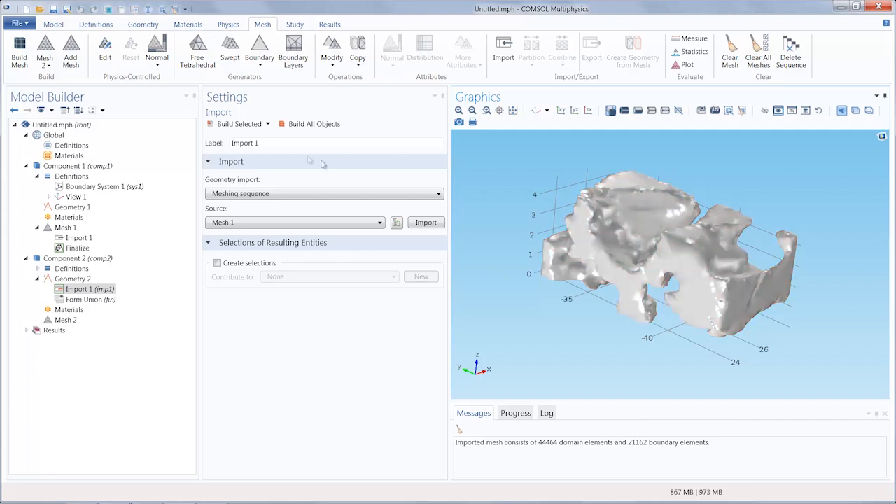
Add a Convert to Solid step for the imported mesh and build it.
{"action": "left_click", "coordinate": [143, 24]}
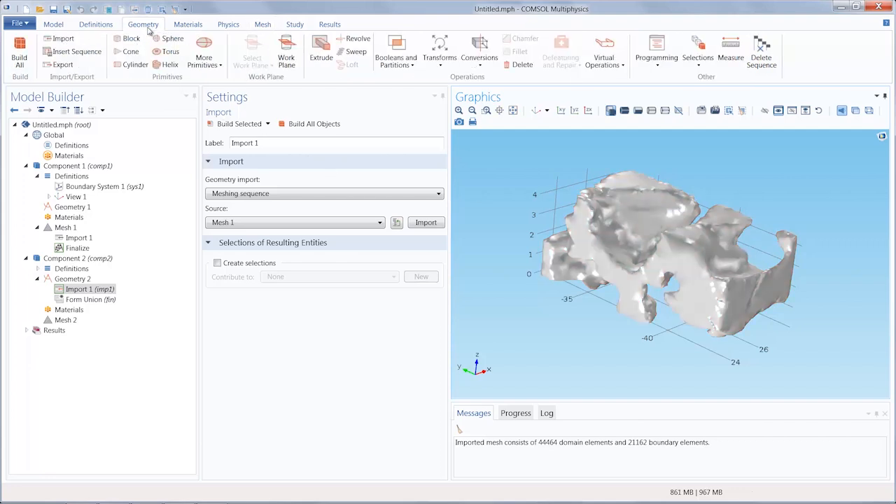
{"action": "left_click", "coordinate": [479, 49]}
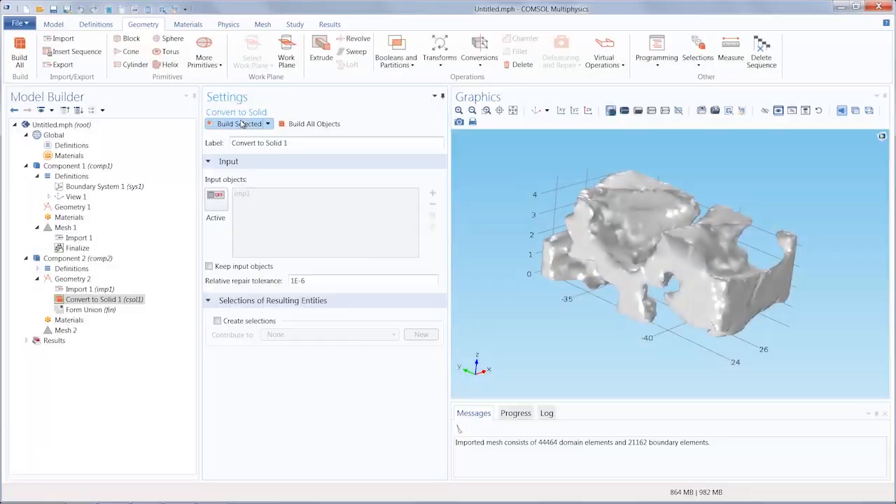
{"action": "left_click", "coordinate": [238, 123]}
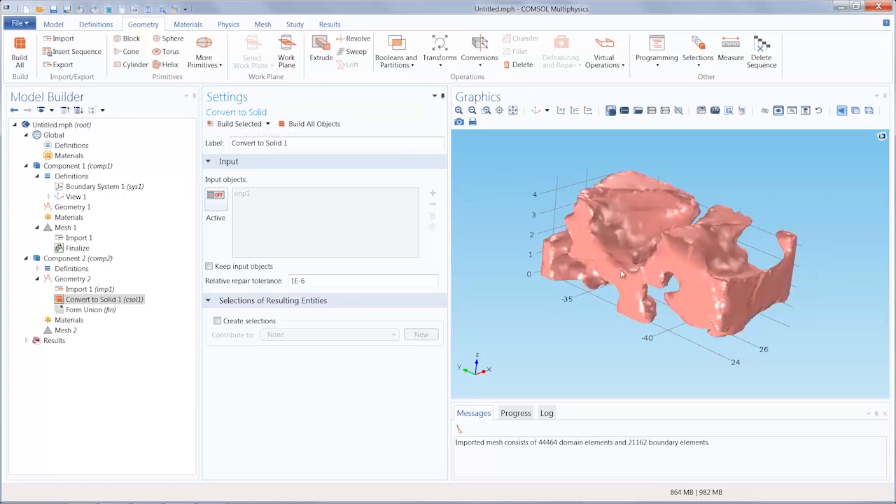
{"action": "mouse_move", "coordinate": [656, 213]}
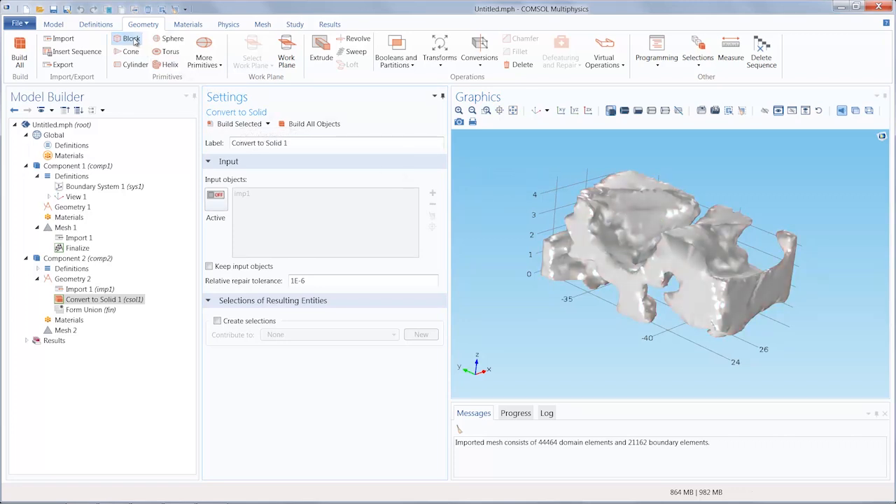
Add a block at x 20, y −45, z −1 enclosing the solid and view it with transparency.
{"action": "left_click", "coordinate": [130, 39]}
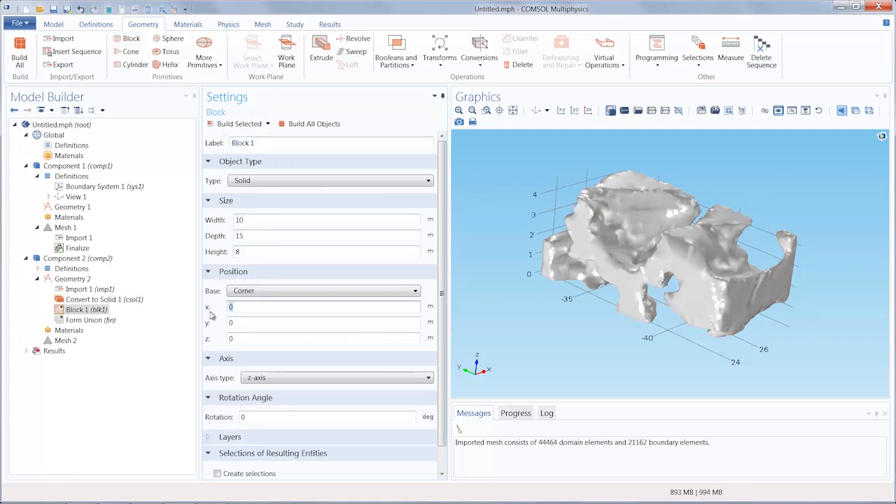
{"action": "type", "text": "20"}
{"action": "left_click", "coordinate": [322, 322]}
{"action": "type", "text": "-45"}
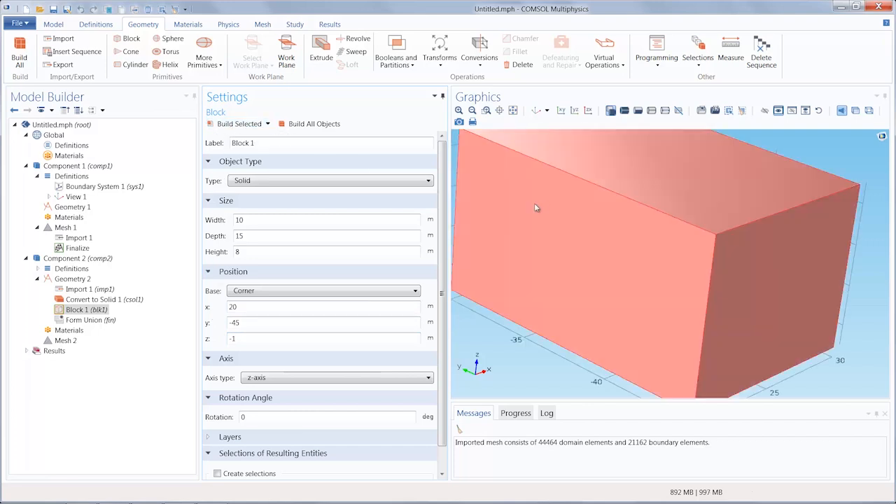
{"action": "left_click_drag", "start_coordinate": [538, 207], "coordinate": [594, 216]}
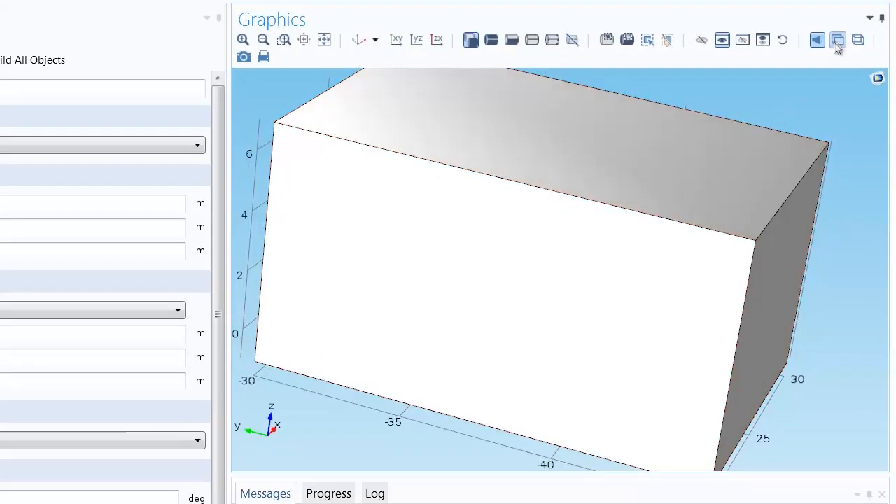
{"action": "left_click", "coordinate": [838, 40]}
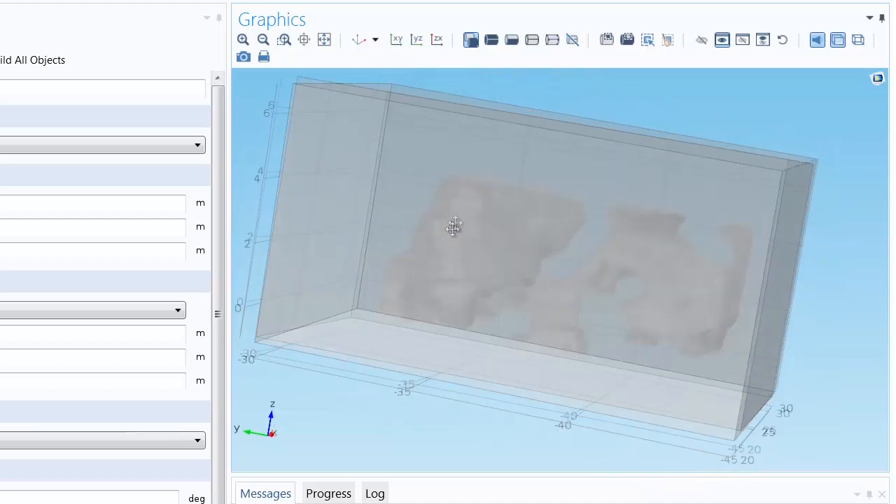
{"action": "left_click_drag", "start_coordinate": [454, 225], "coordinate": [451, 257]}
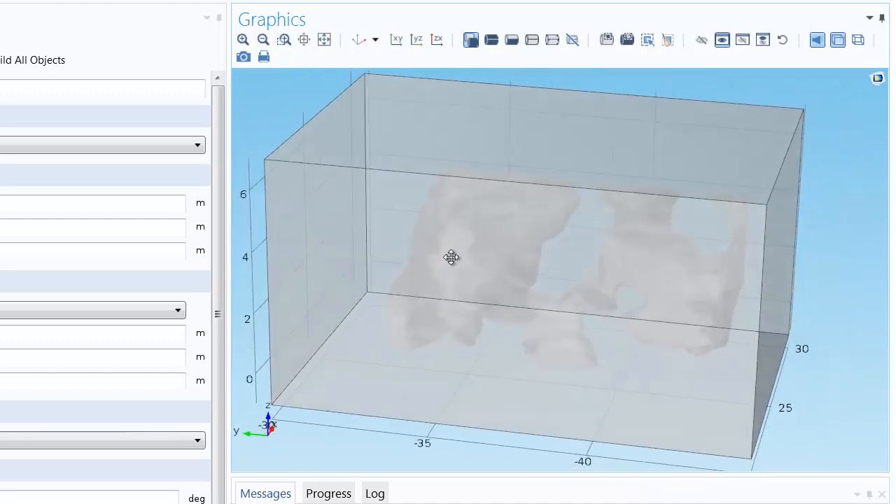
{"action": "left_click", "coordinate": [451, 257]}
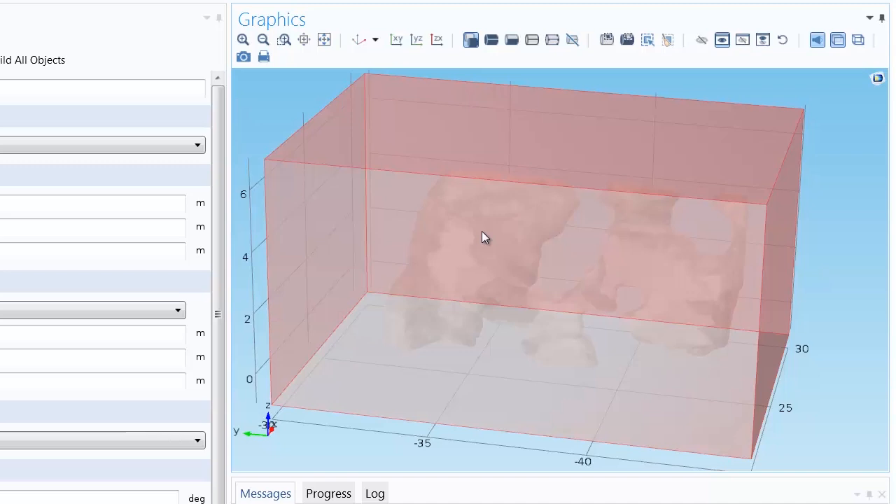
{"action": "mouse_move", "coordinate": [478, 217]}
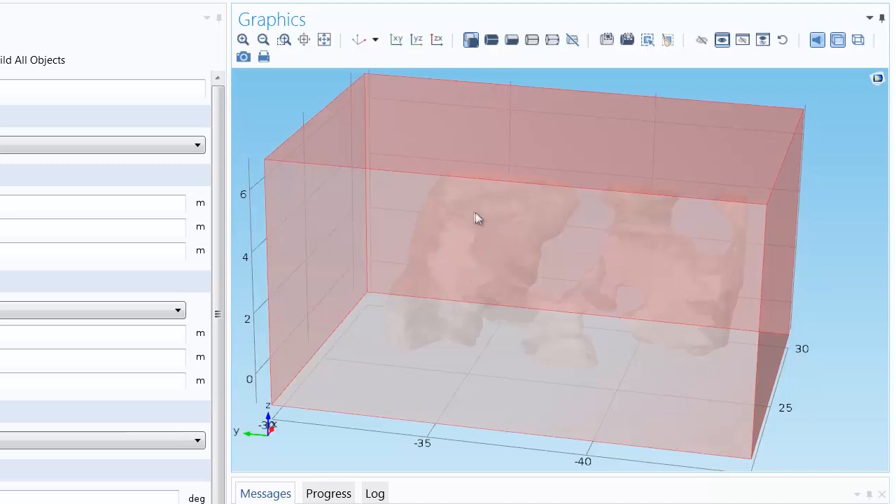
{"action": "mouse_move", "coordinate": [395, 161]}
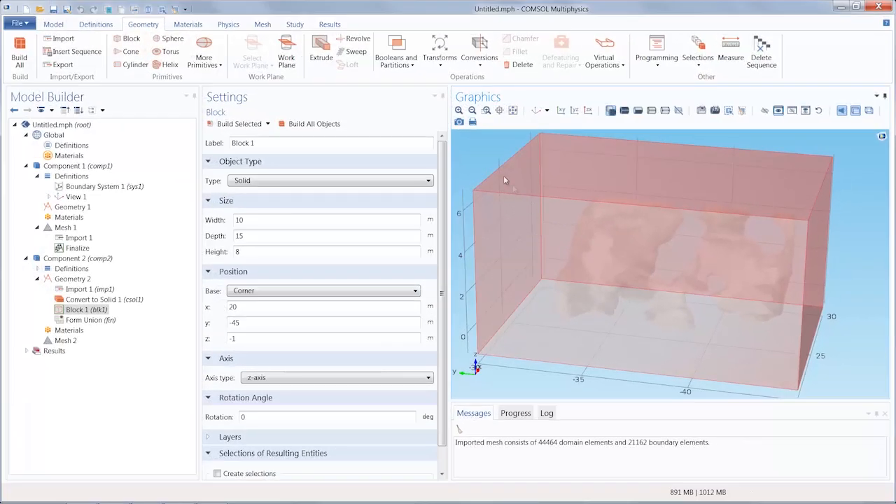
Build a Difference that subtracts csol1 from blk1, hollowing the block.
{"action": "left_click", "coordinate": [396, 54]}
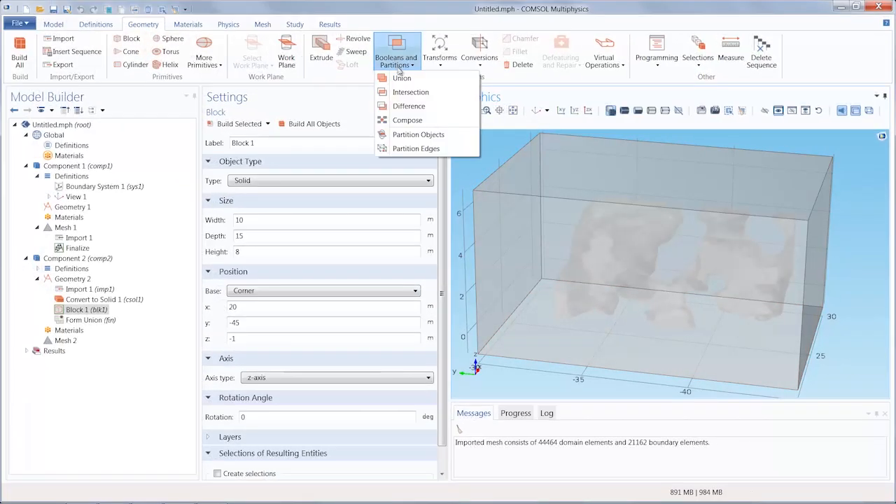
{"action": "left_click", "coordinate": [409, 106]}
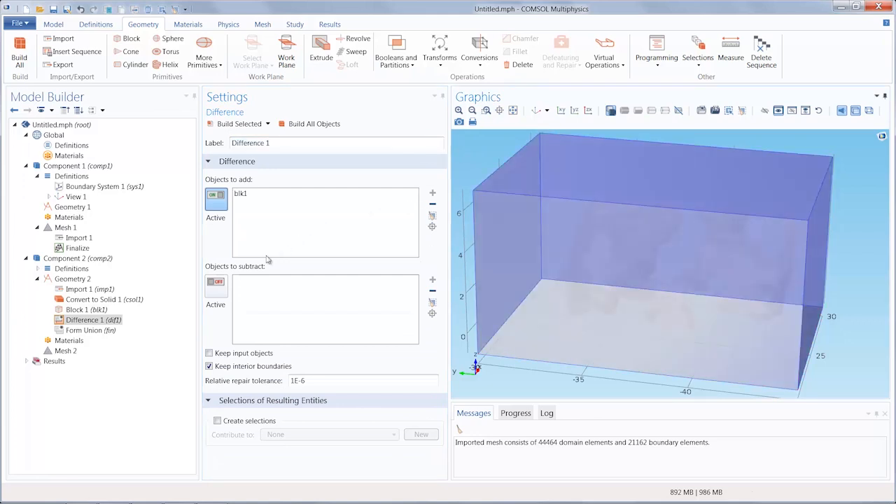
{"action": "left_click", "coordinate": [215, 286]}
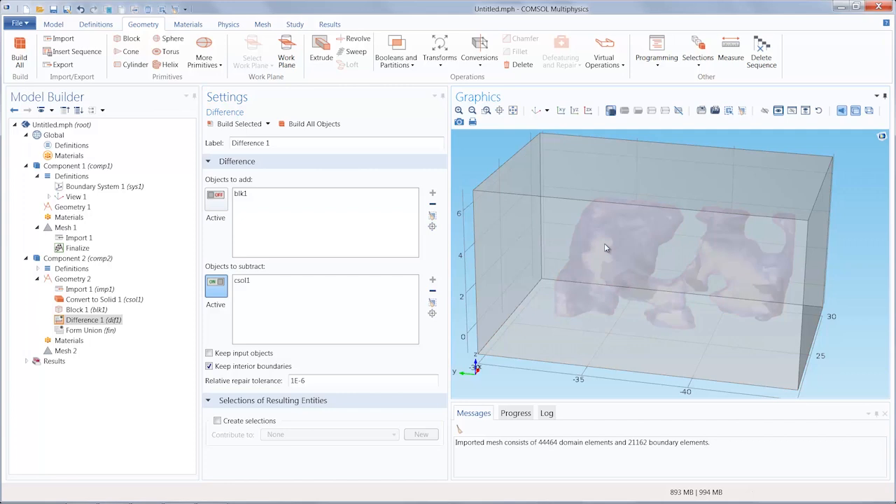
{"action": "left_click", "coordinate": [238, 123]}
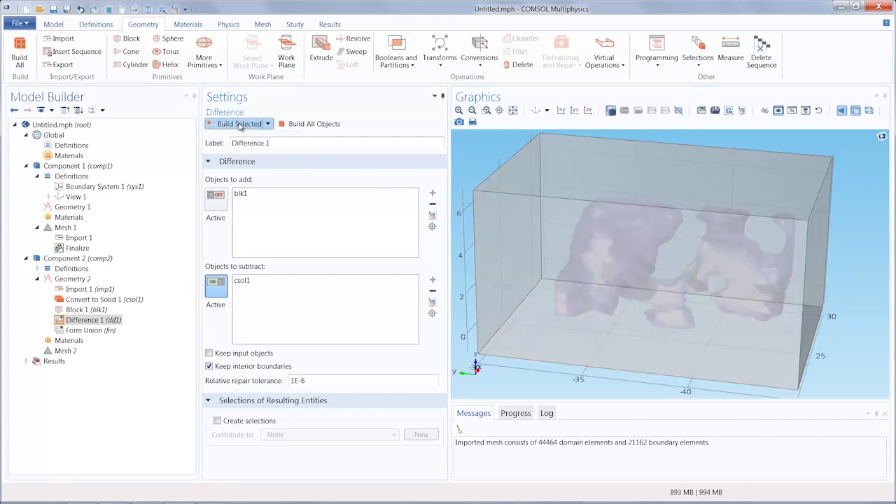
{"action": "left_click", "coordinate": [236, 124]}
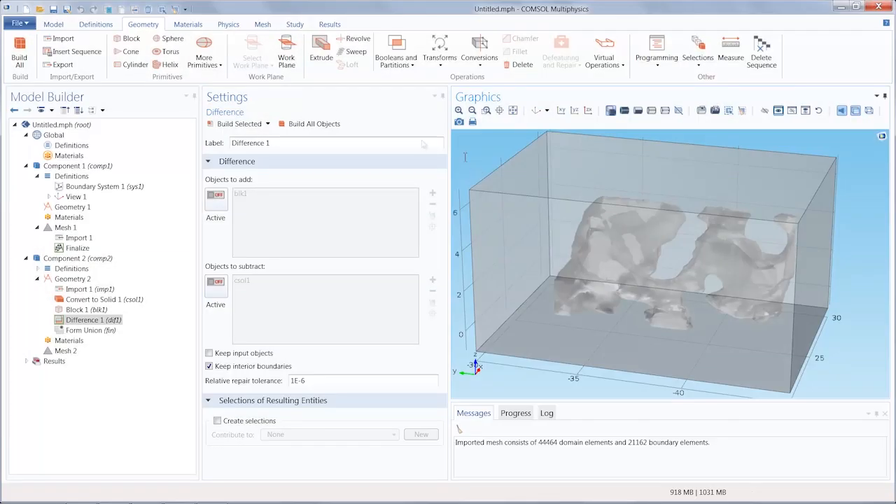
{"action": "left_click", "coordinate": [263, 24]}
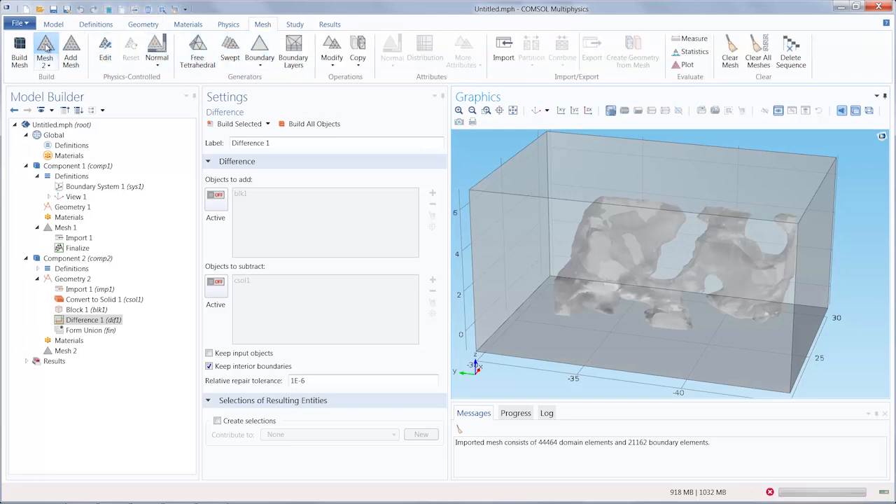
Build Mesh 2 on the hollowed block with the default physics-controlled settings.
{"action": "left_click", "coordinate": [20, 51]}
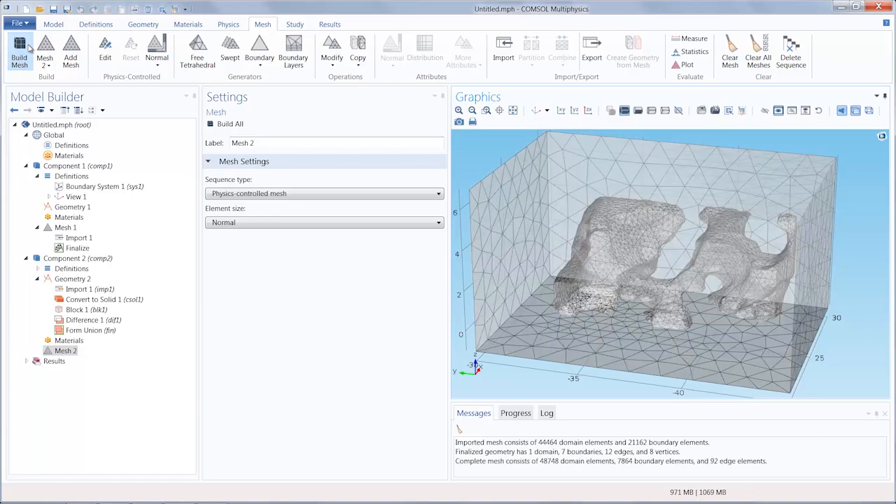
{"action": "left_click", "coordinate": [20, 53]}
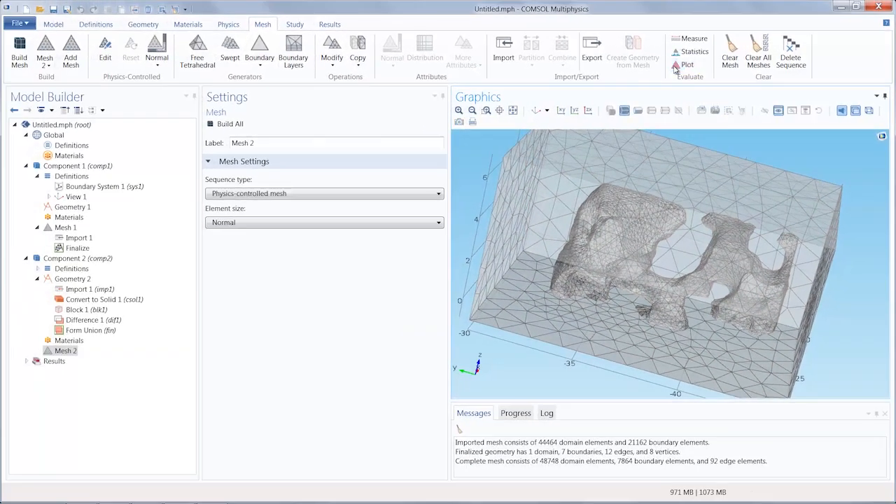
Create a 3D plot group showing Mesh 2 colored by element quality.
{"action": "left_click", "coordinate": [688, 64]}
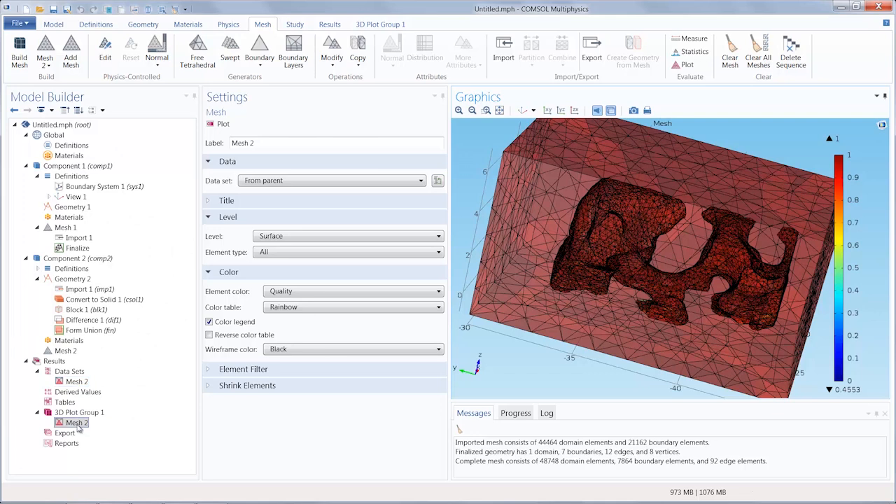
{"action": "mouse_move", "coordinate": [126, 397]}
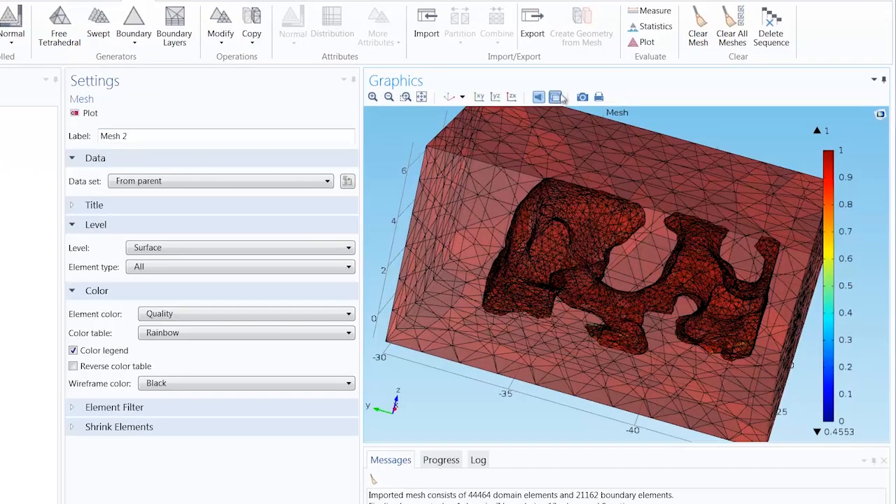
Set the mesh plot to gray volume elements with filter x>25 and inspect the cavities.
{"action": "left_click", "coordinate": [239, 246]}
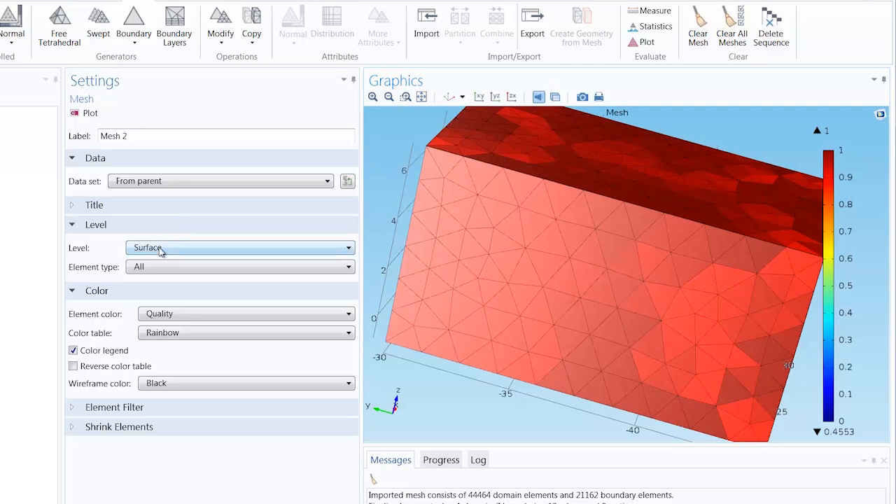
{"action": "left_click", "coordinate": [240, 246]}
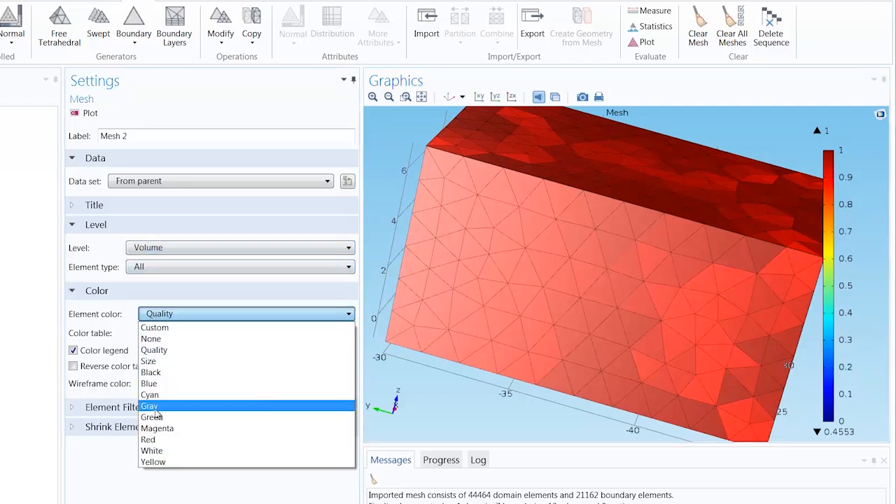
{"action": "left_click", "coordinate": [150, 406]}
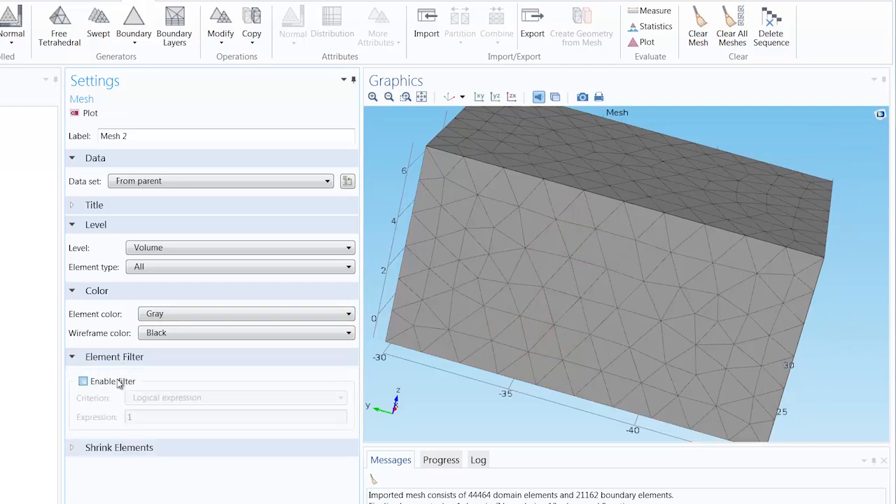
{"action": "left_click", "coordinate": [84, 381]}
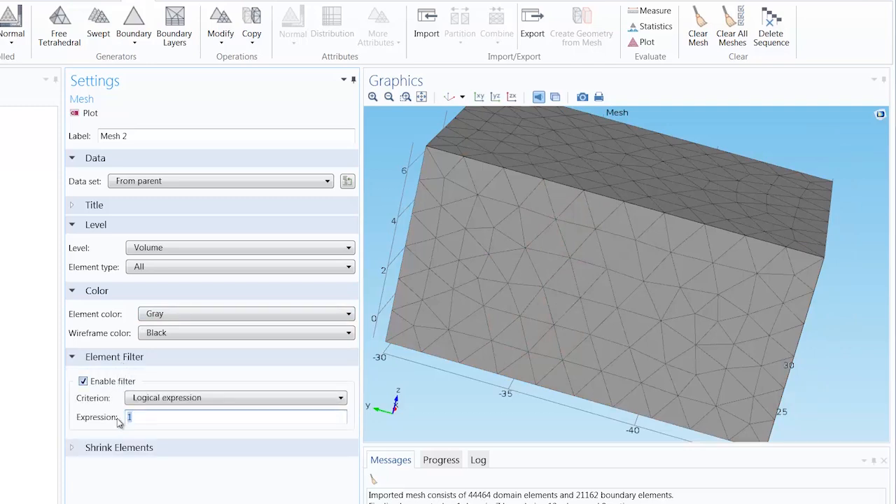
{"action": "type", "text": "x>25"}
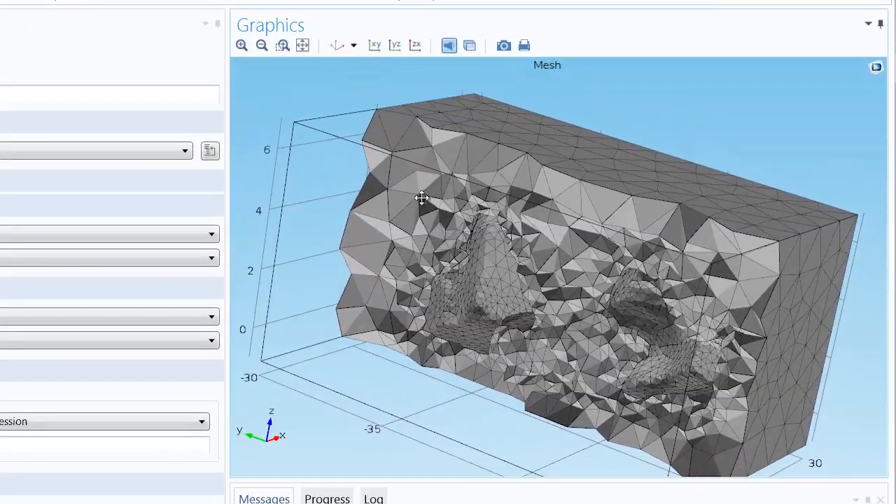
{"action": "left_click_drag", "start_coordinate": [420, 197], "coordinate": [465, 185]}
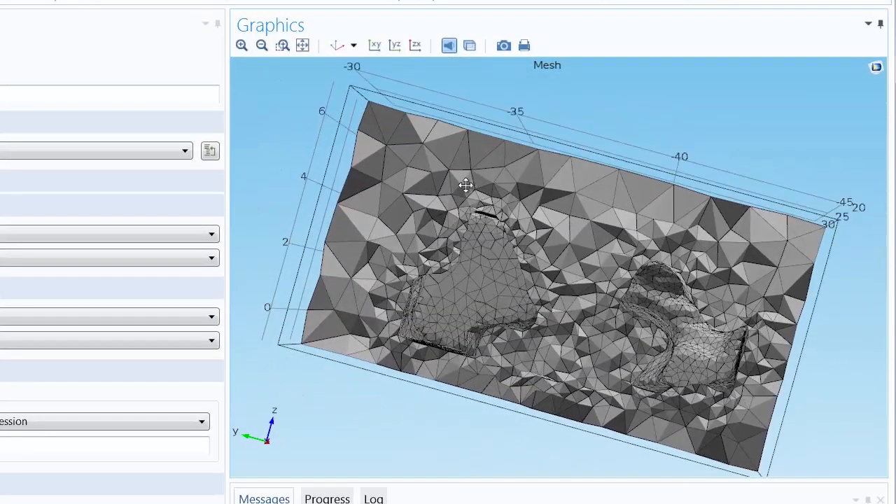